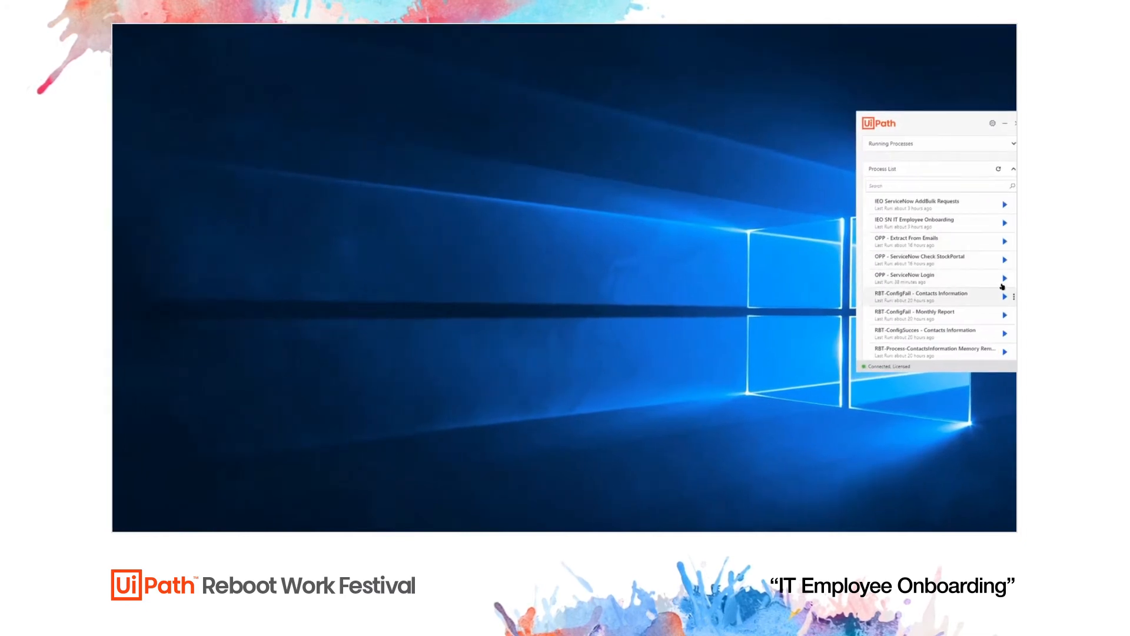
# Step: Run the OPP - ServiceNow Login process, entering uipathsndemo, to log the robot into ServiceNow
pyautogui.click(1004, 276)
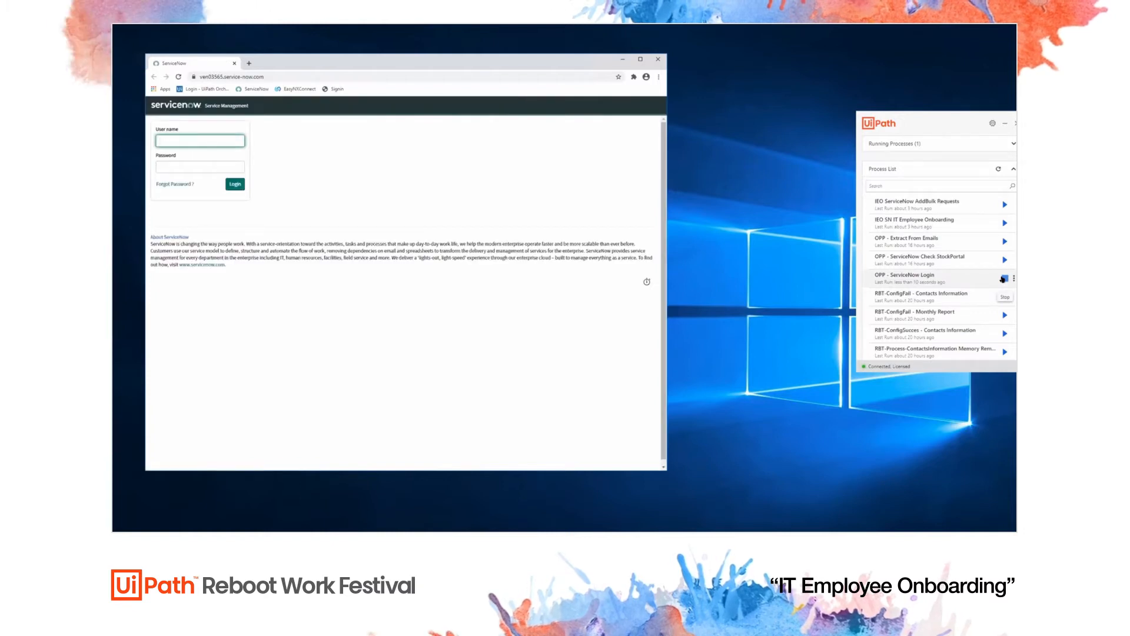
pyautogui.write('uipathsndemo')
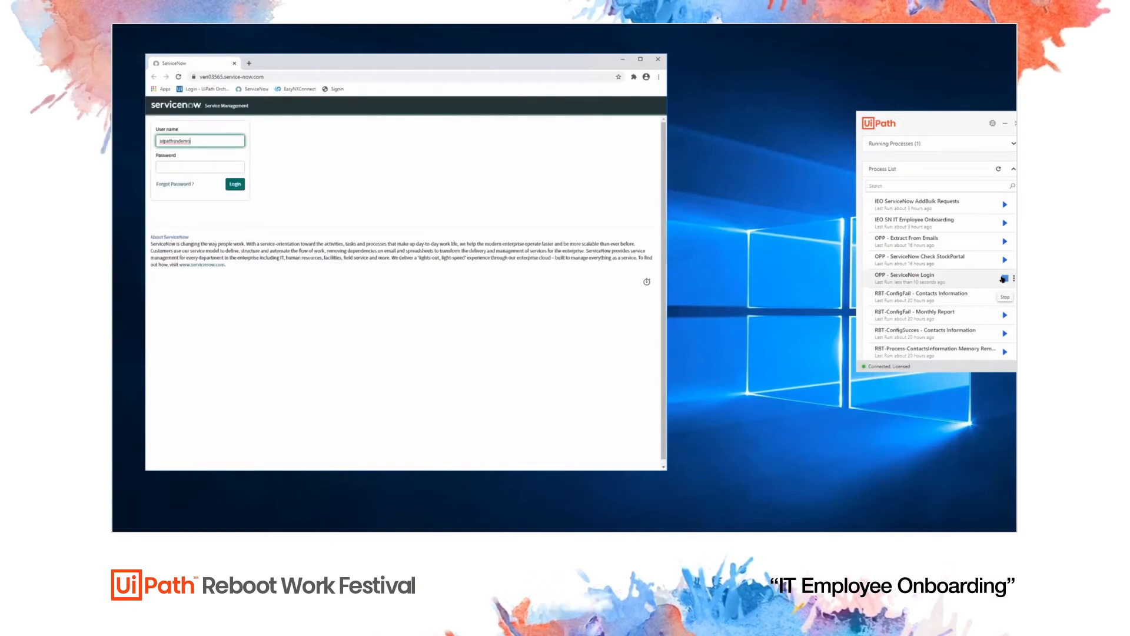
pyautogui.click(234, 184)
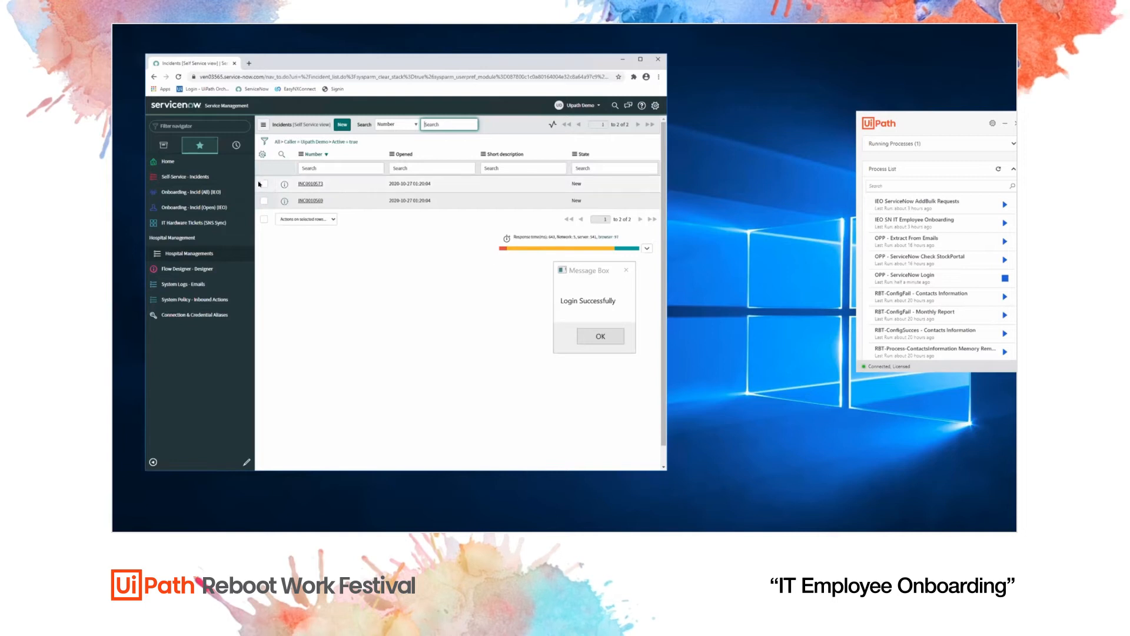
# Step: Dismiss the login message and delete both selected incidents from the self-service list
pyautogui.click(264, 183)
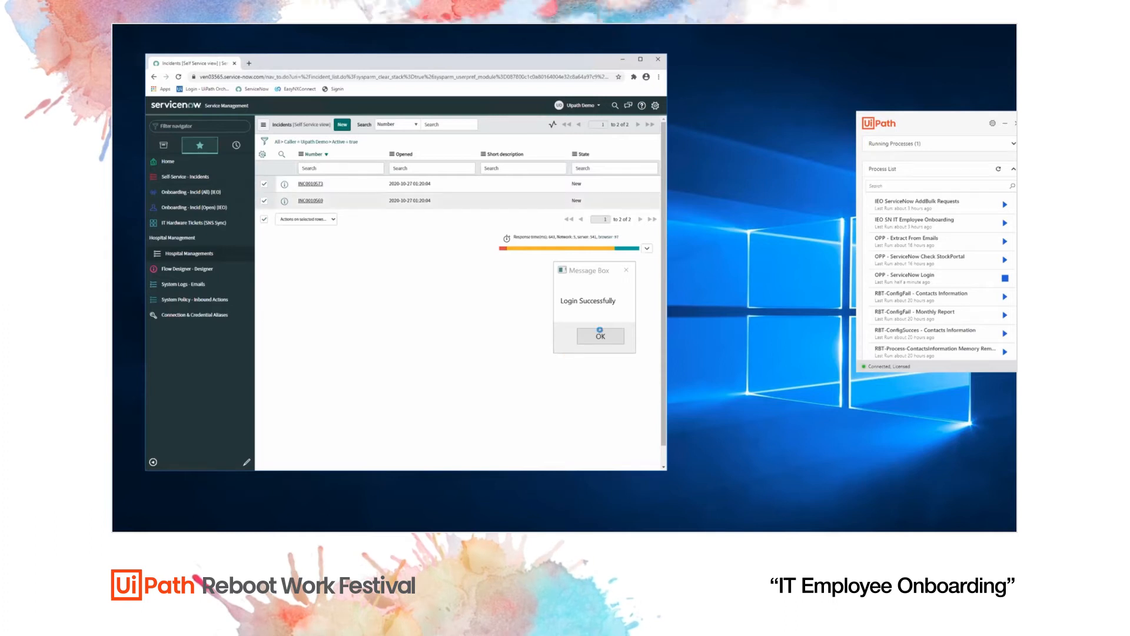
pyautogui.click(600, 337)
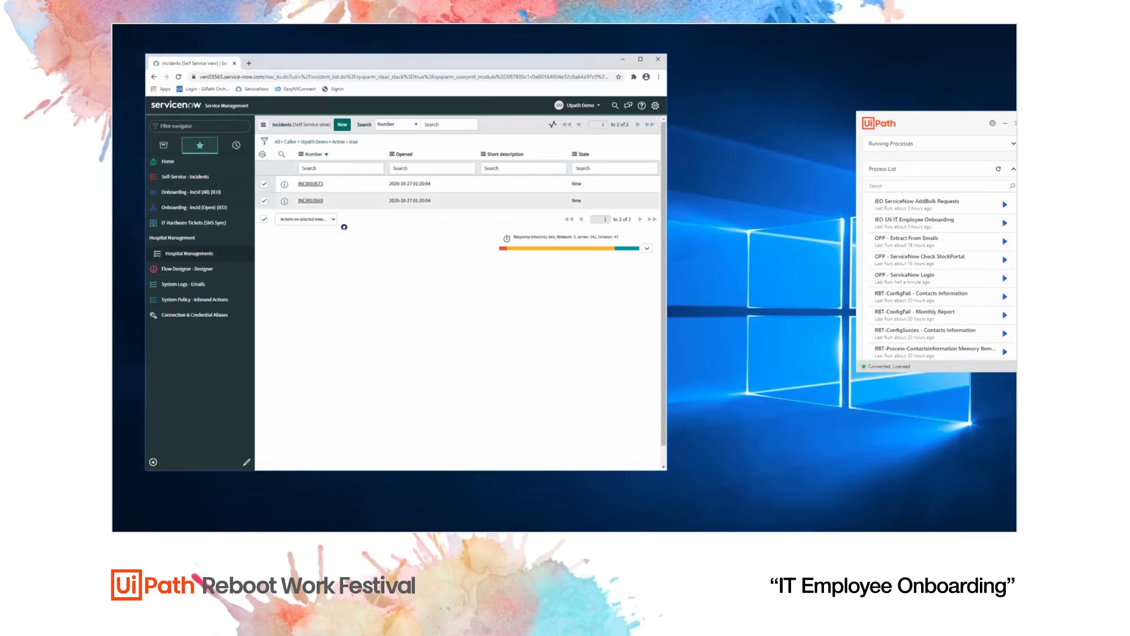
pyautogui.click(305, 219)
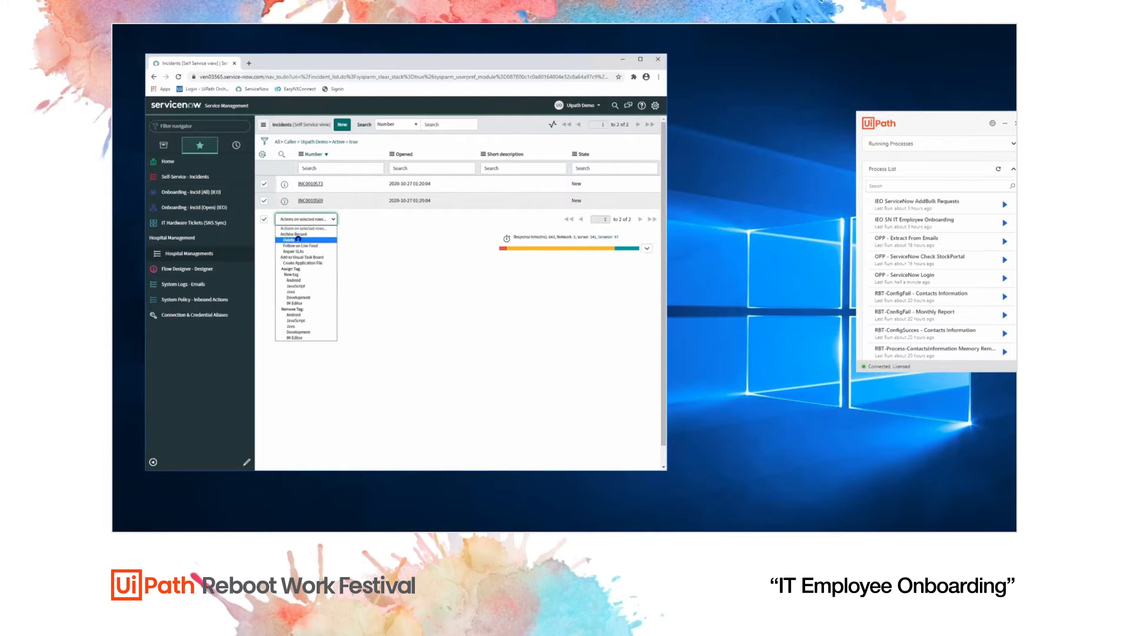
pyautogui.click(289, 239)
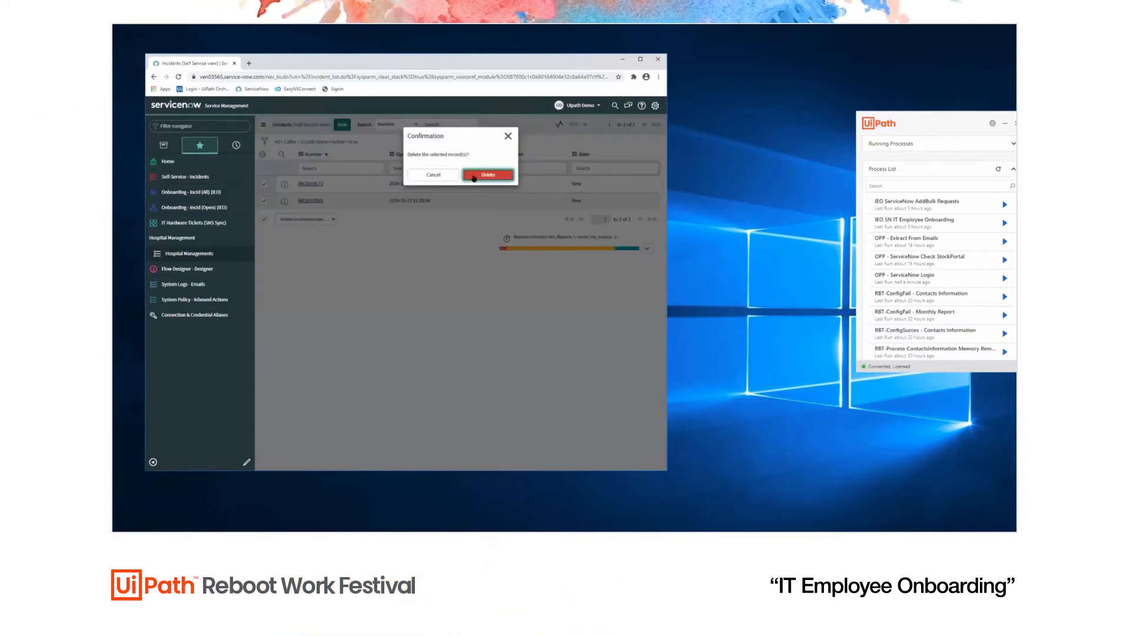
pyautogui.click(488, 174)
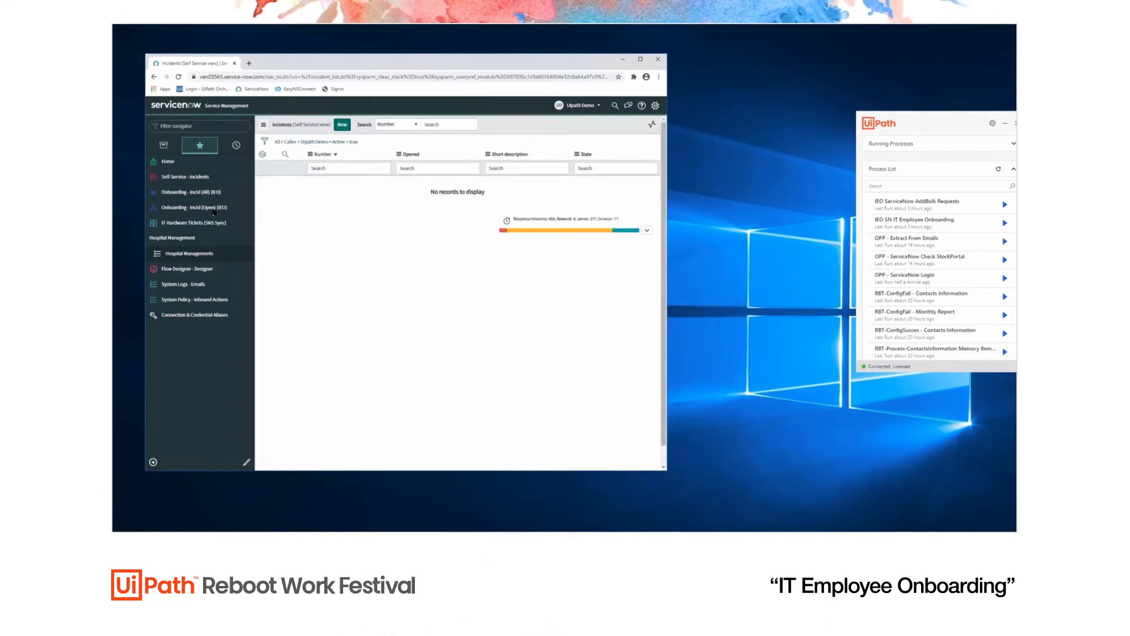
pyautogui.click(448, 123)
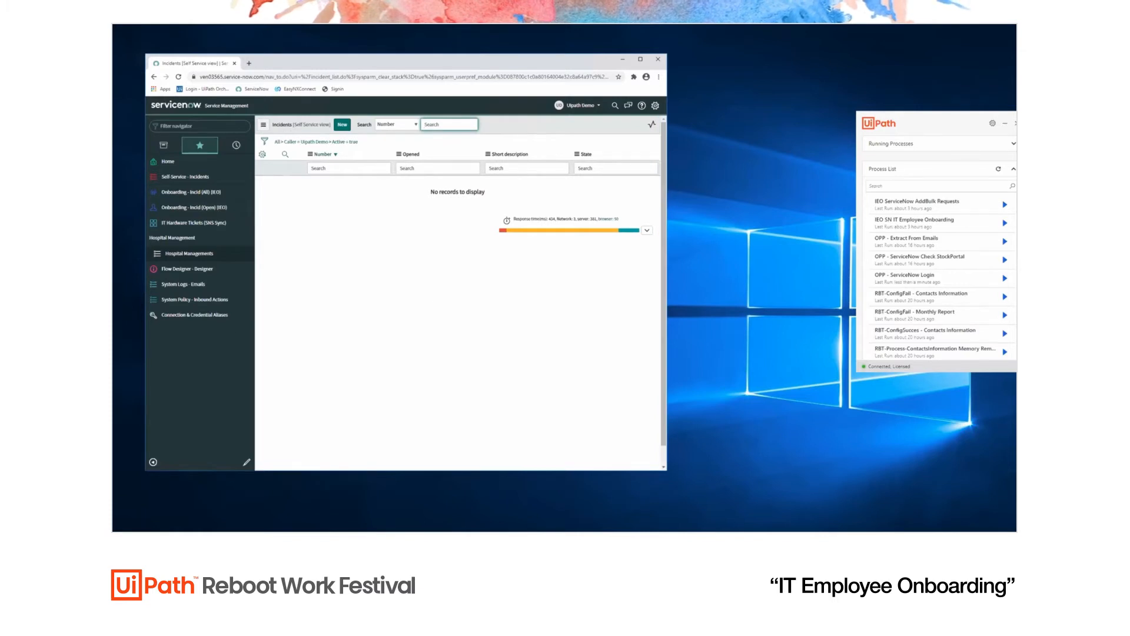
# Step: Search Azure AD All users for 'hru' and confirm no matching user is found
pyautogui.write('hru')
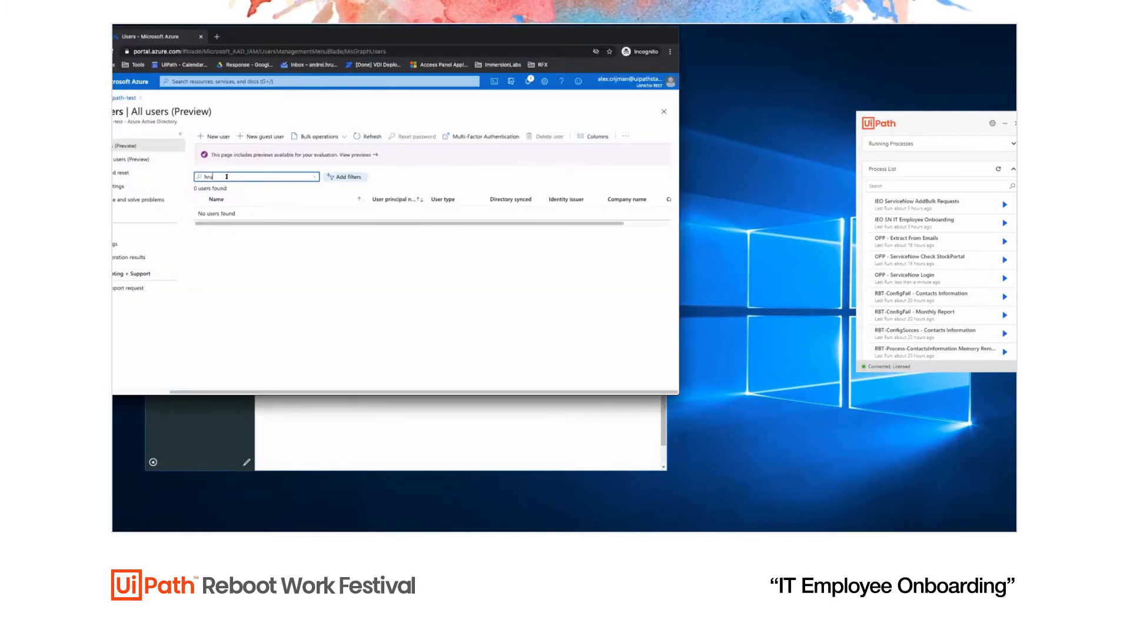
pyautogui.click(256, 176)
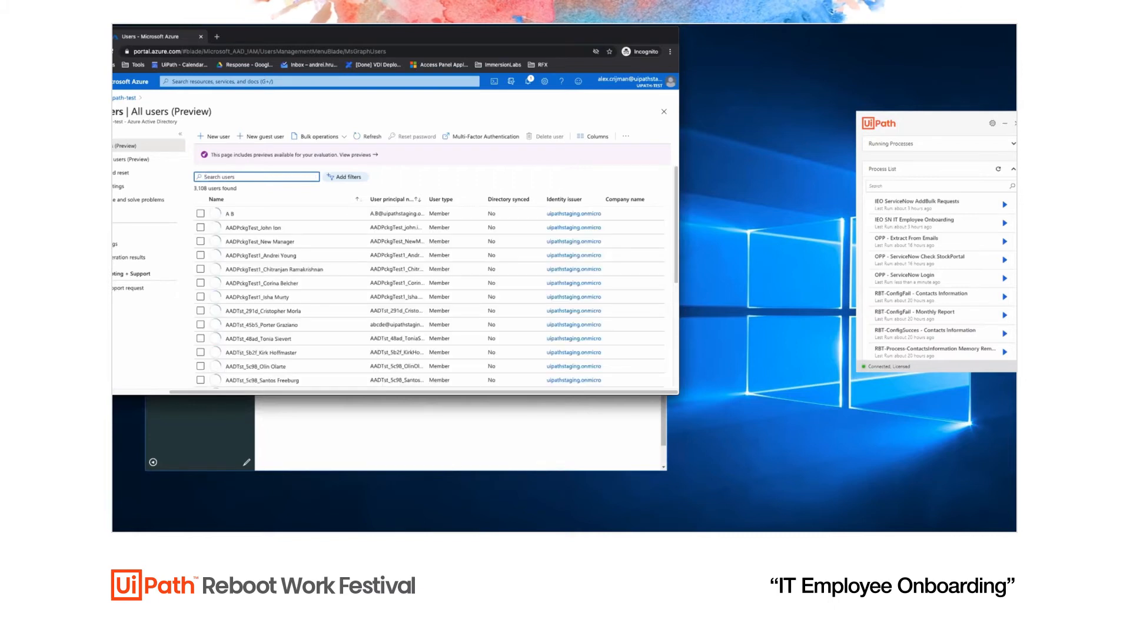
pyautogui.write('hru')
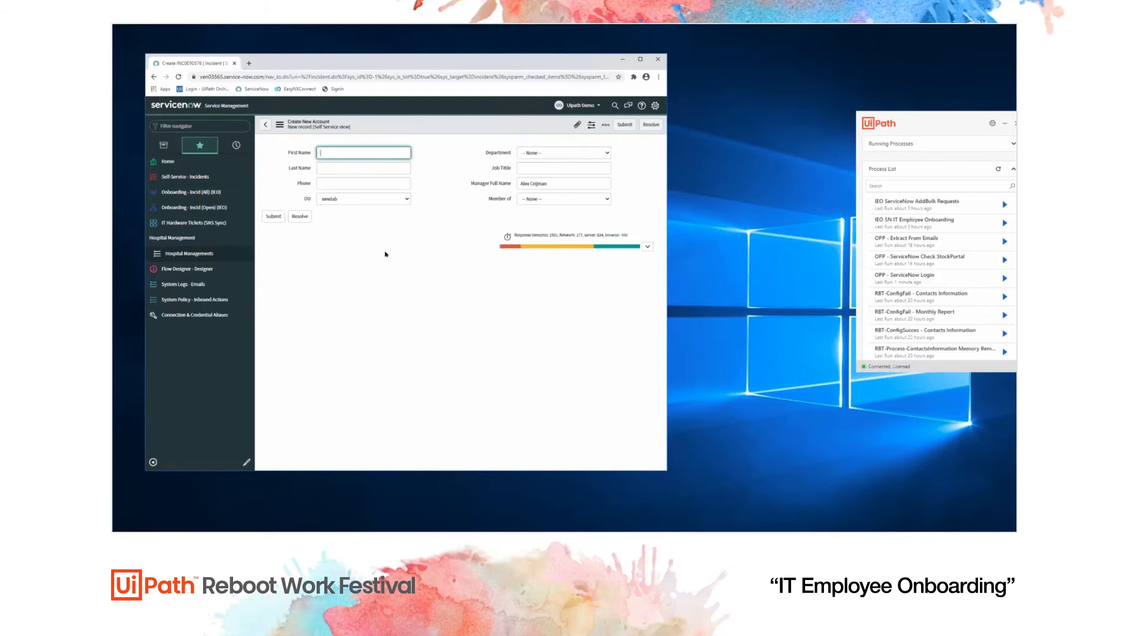
pyautogui.write('A')
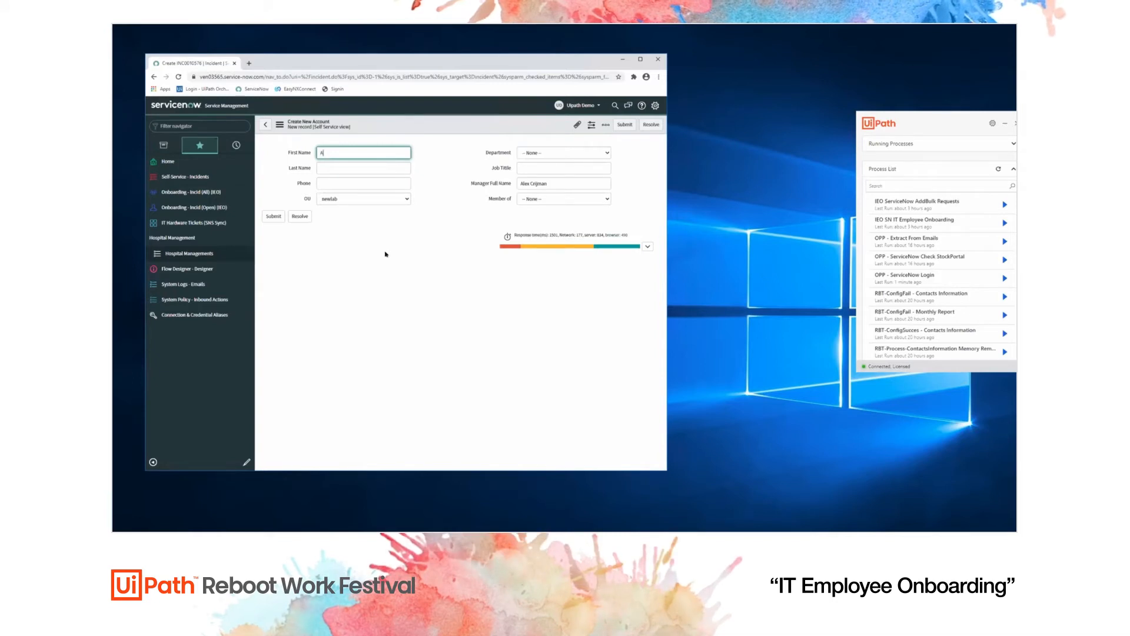
pyautogui.write('H')
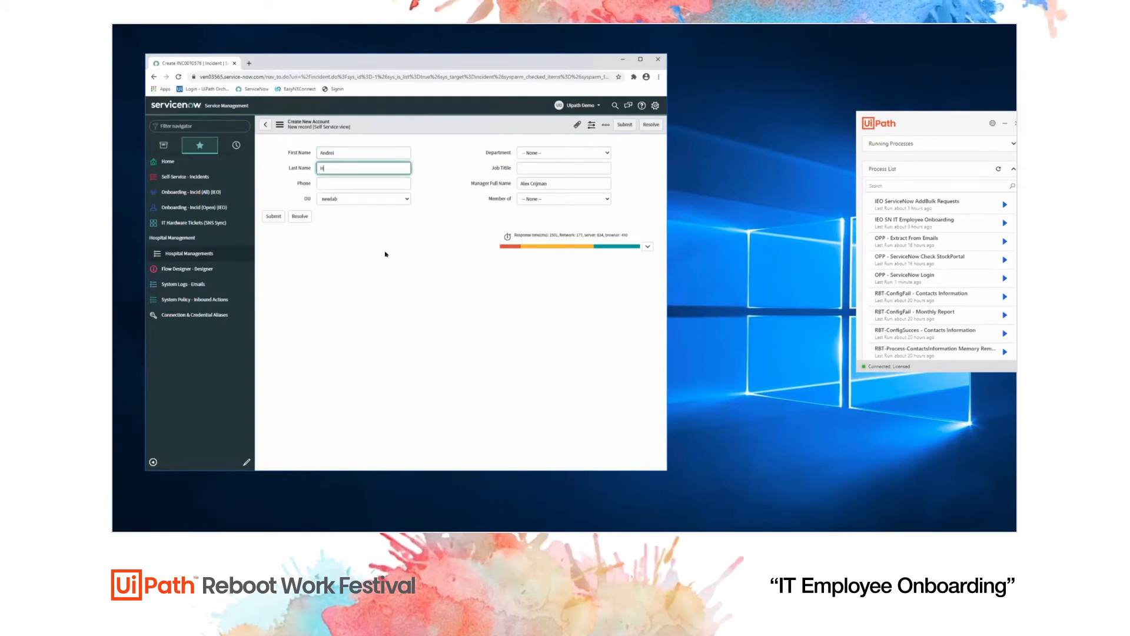
pyautogui.write('Hirascovschi')
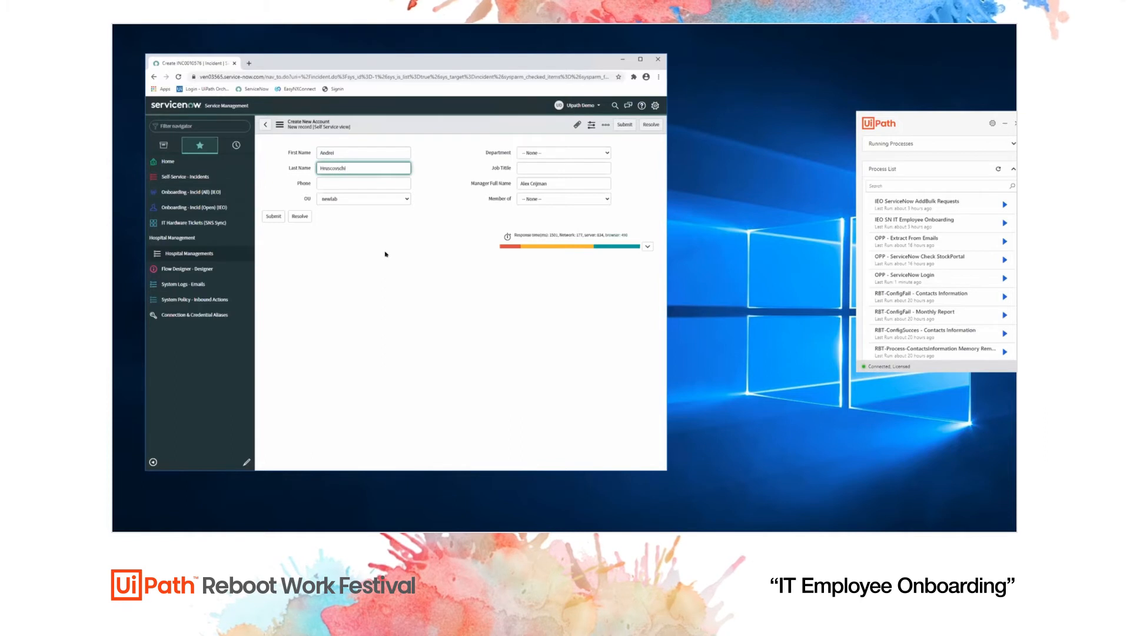
pyautogui.click(363, 183)
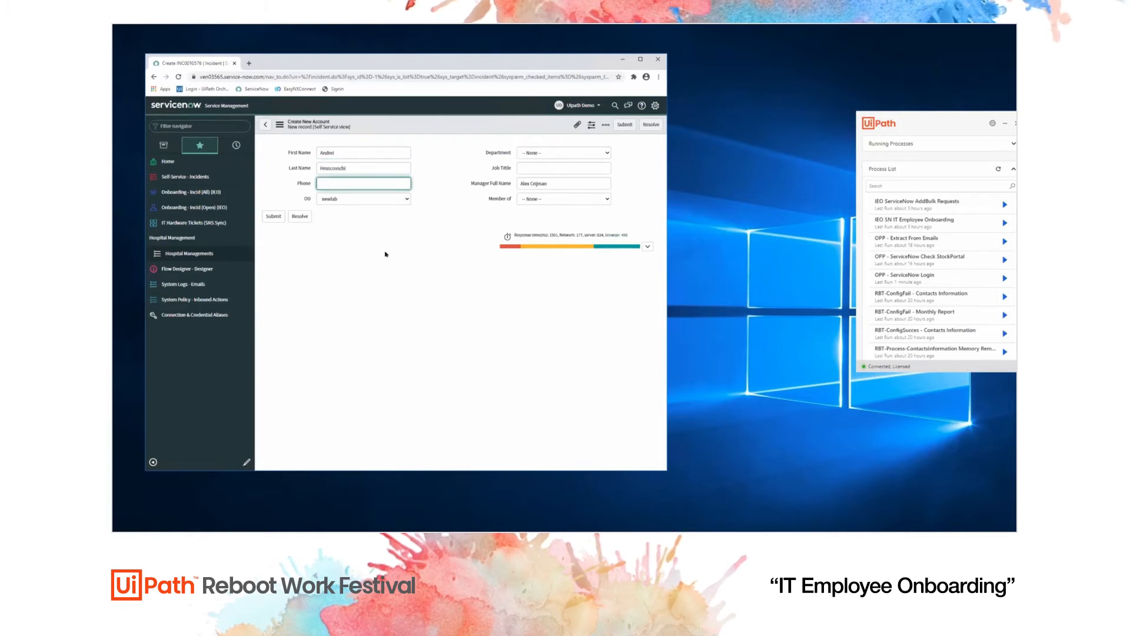
pyautogui.write('012345678')
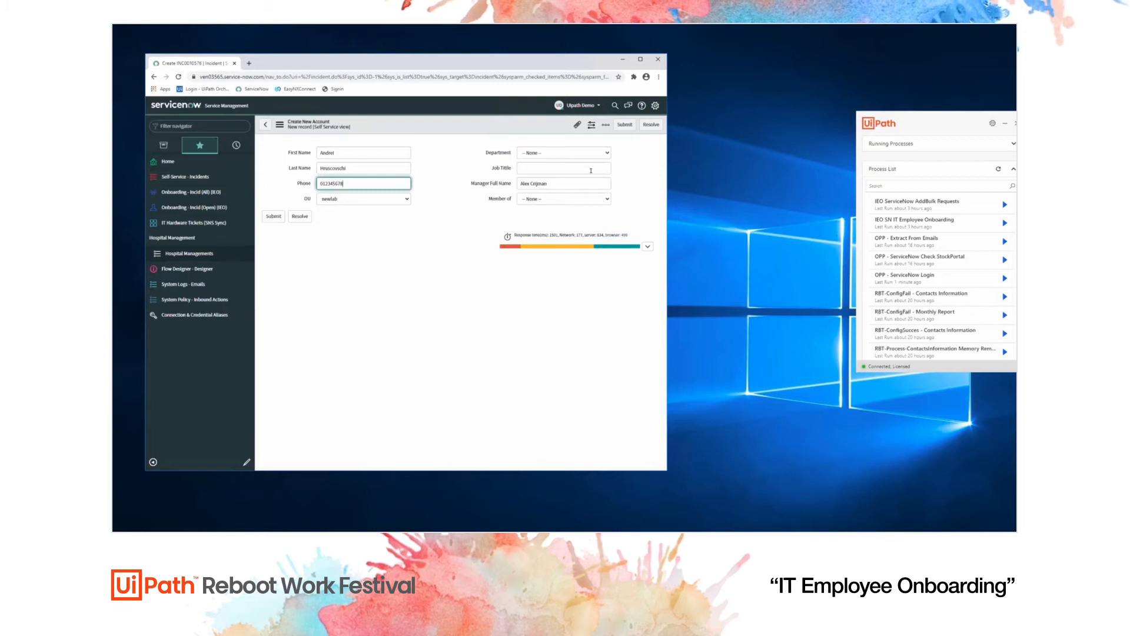
# Step: Set department IT, job title IT Specialist, Tech Leaders membership, and submit the request
pyautogui.click(563, 152)
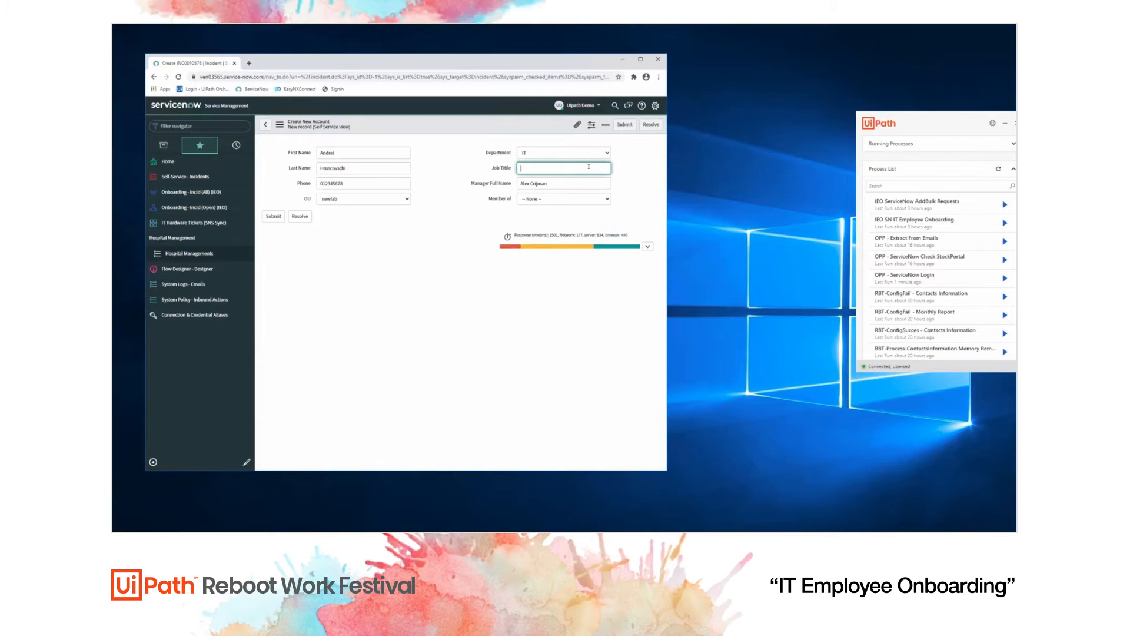
pyautogui.write('IT Specialist')
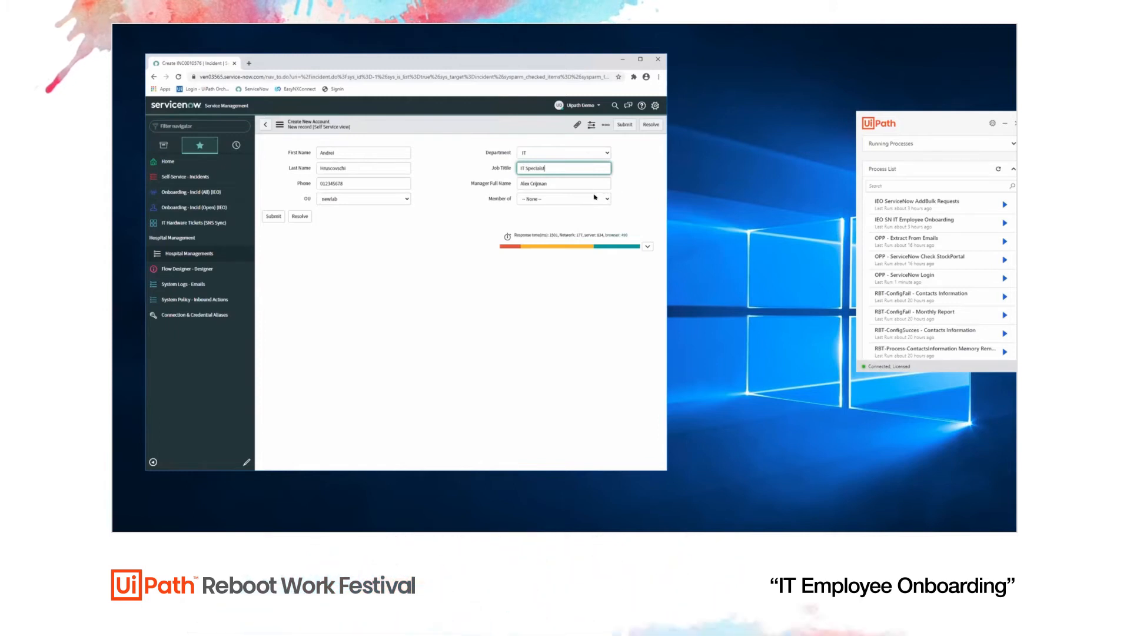
pyautogui.click(563, 199)
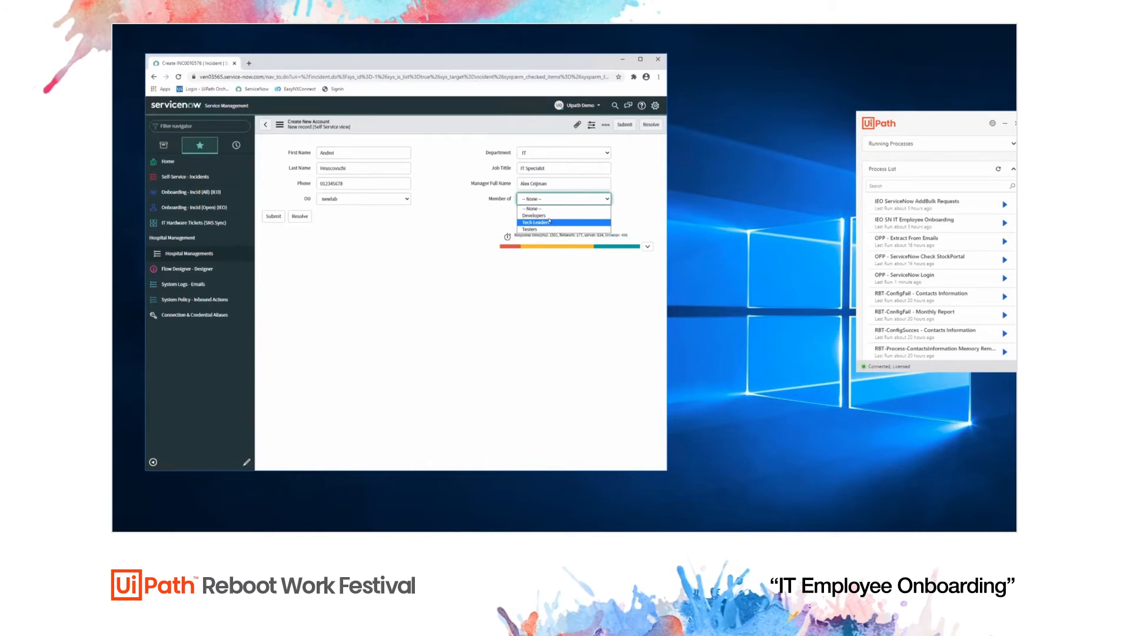
pyautogui.click(536, 222)
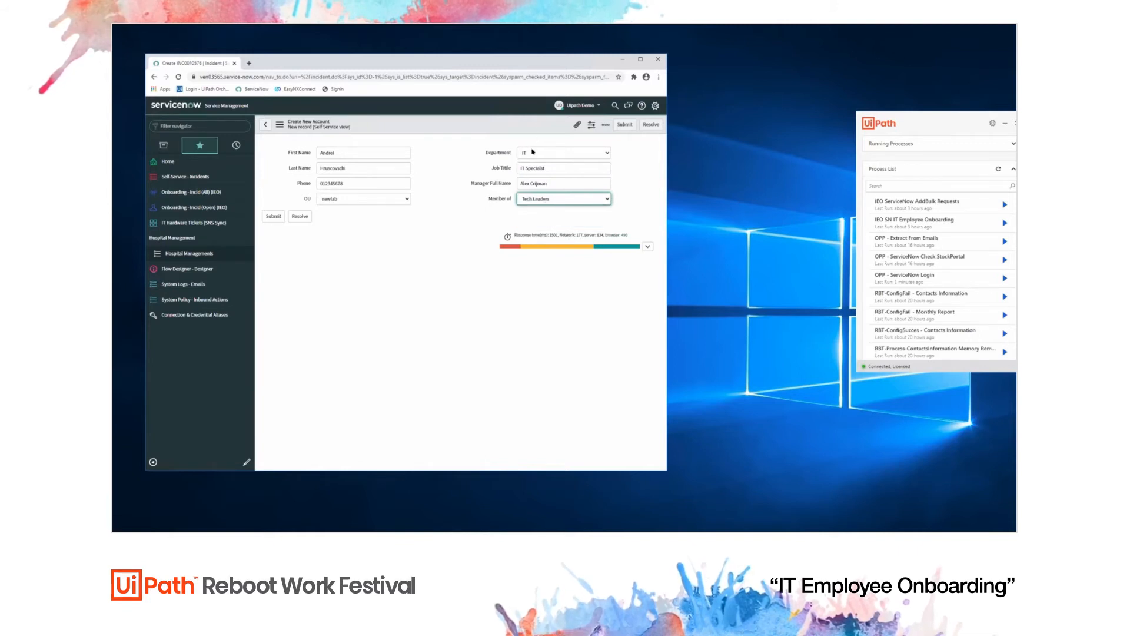
pyautogui.moveTo(472, 190)
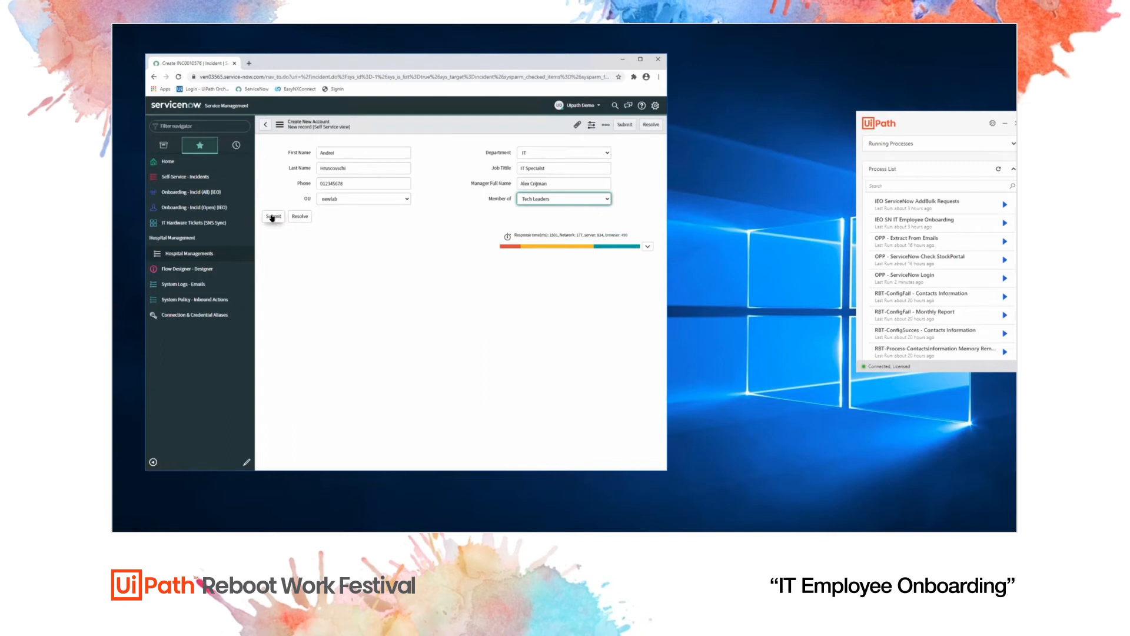
pyautogui.click(274, 217)
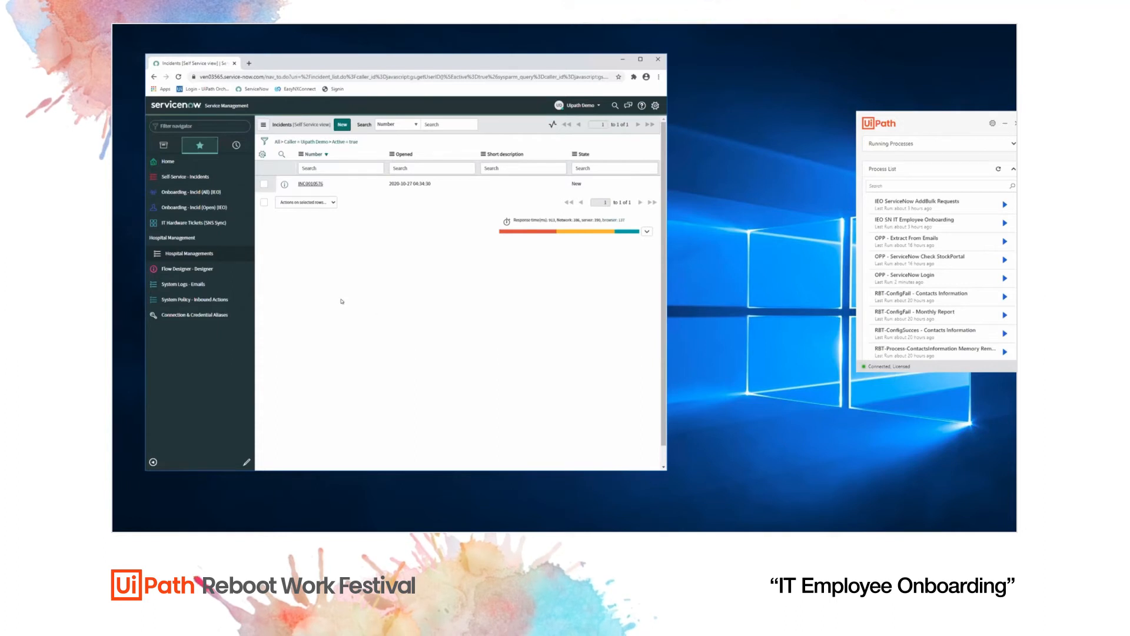
pyautogui.moveTo(590, 353)
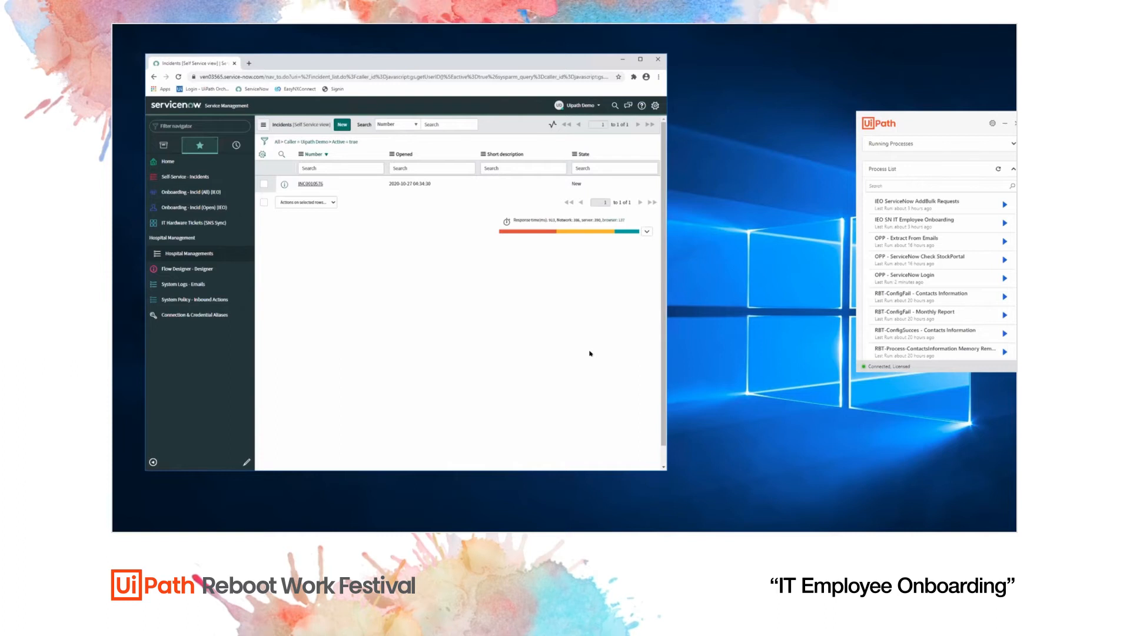
# Step: Start IEO SN IT Employee Onboarding from UiPath Assistant for the new incident
pyautogui.click(1004, 239)
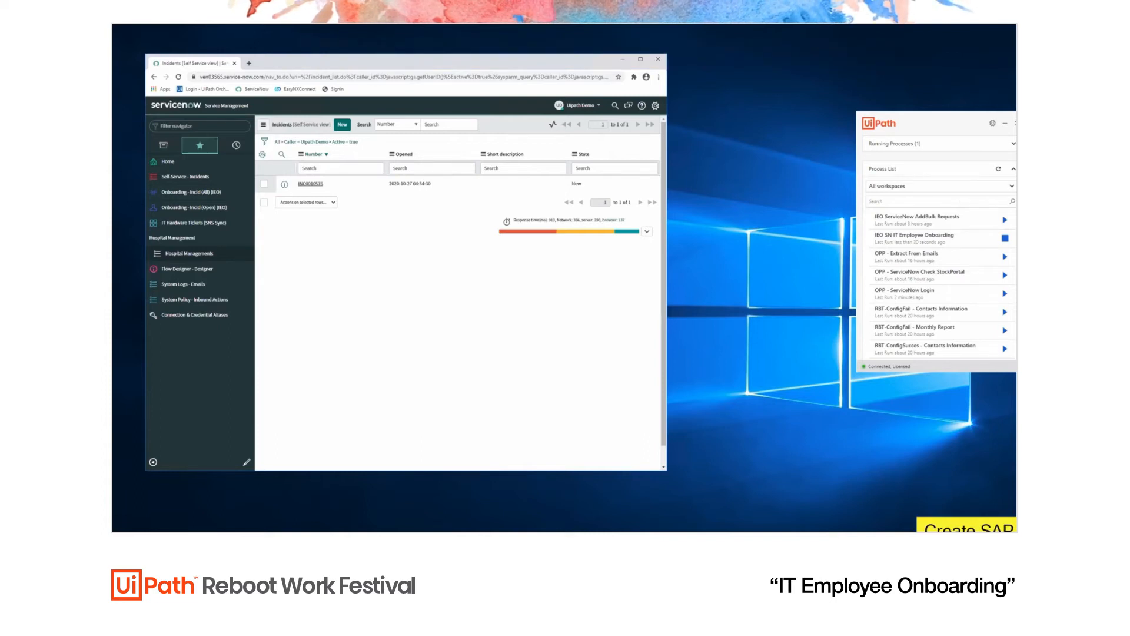
pyautogui.click(966, 530)
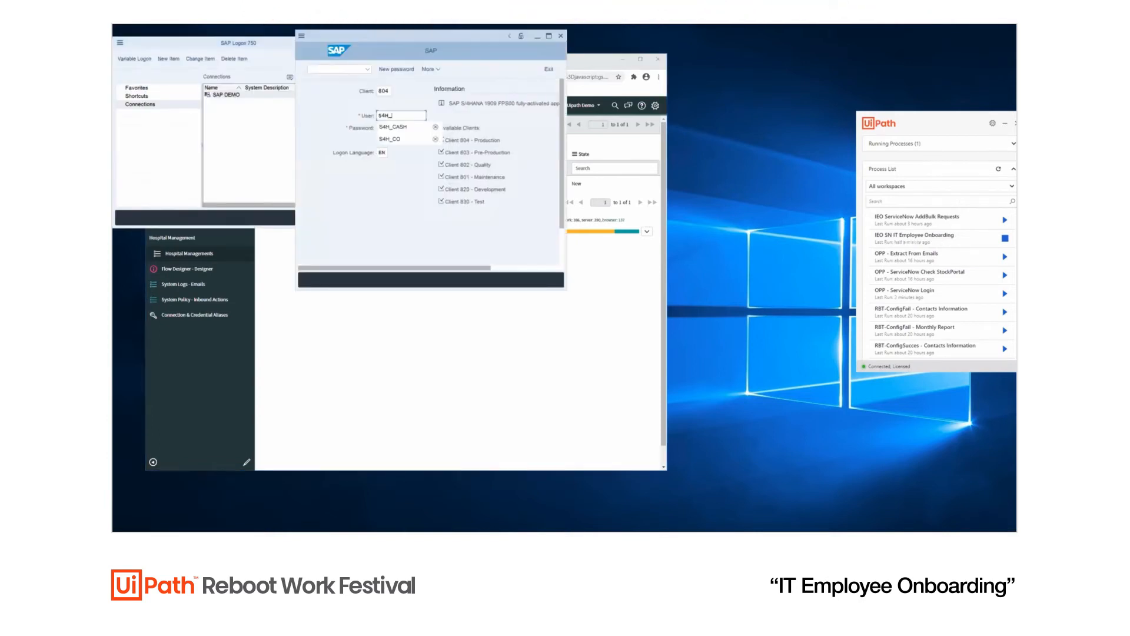
# Step: Create the SAP user with address details, IT Specialist function and an initial password
pyautogui.click(393, 127)
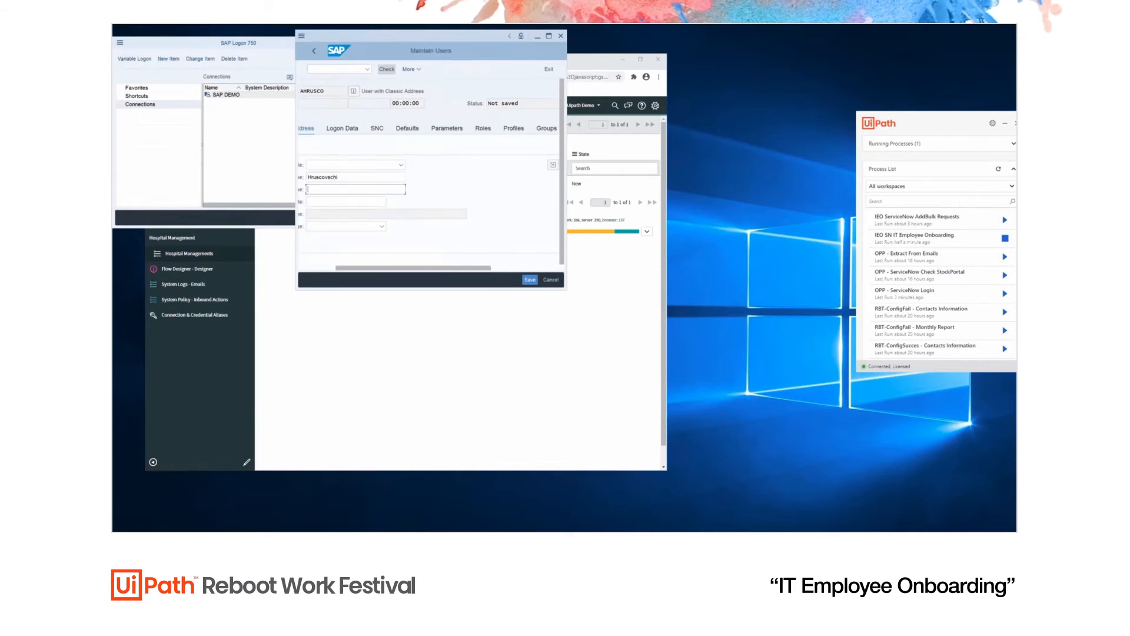
pyautogui.write('IT Specialist')
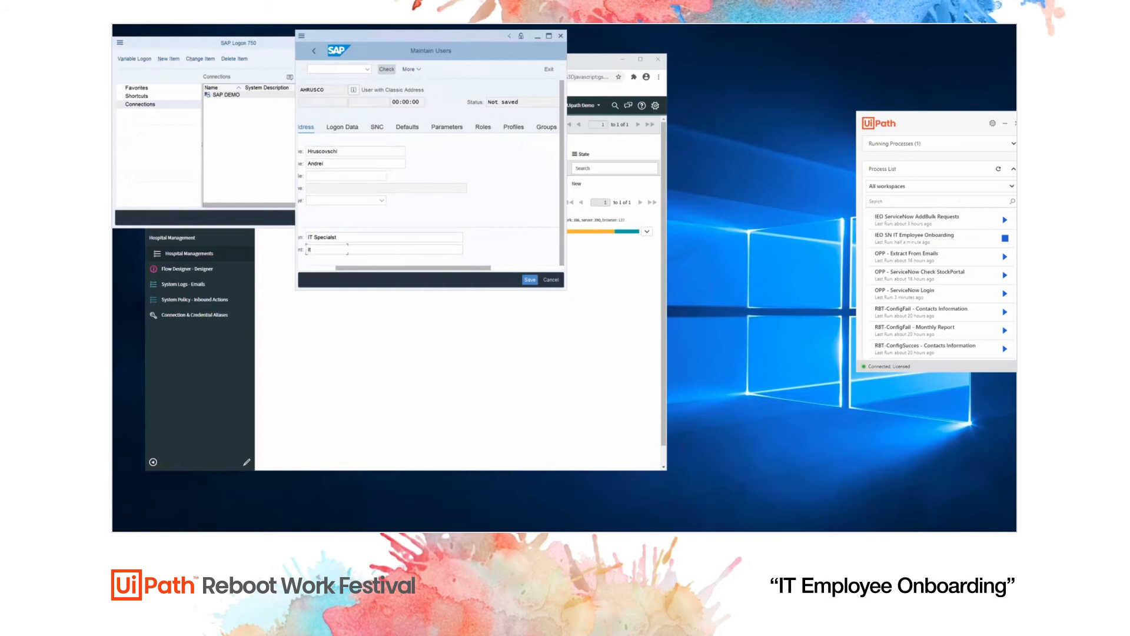
pyautogui.click(404, 128)
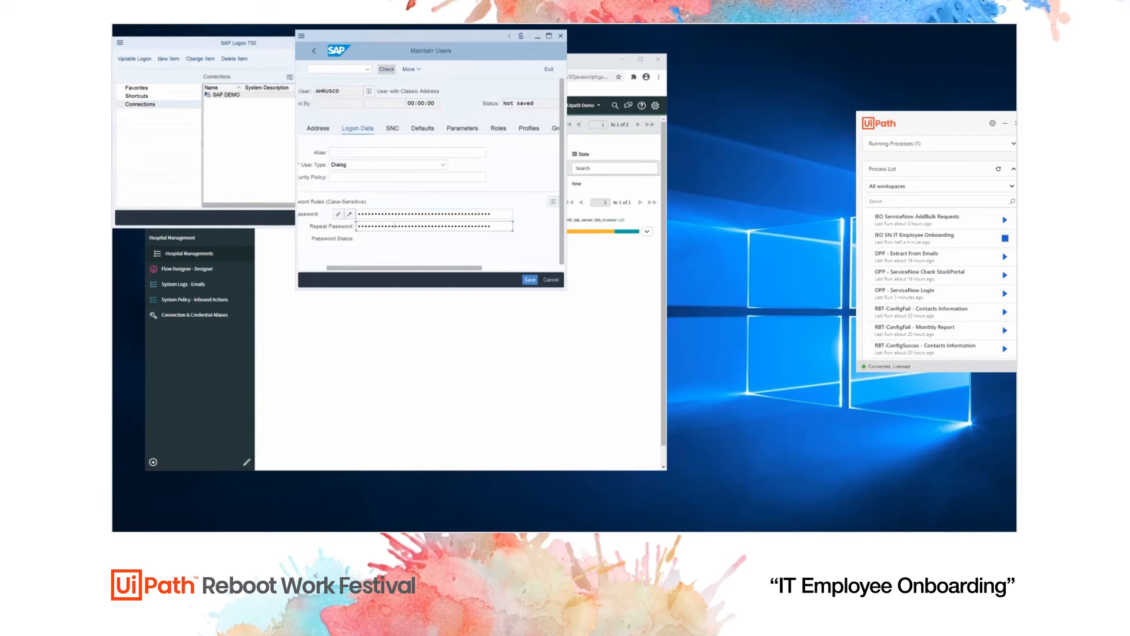
pyautogui.click(529, 280)
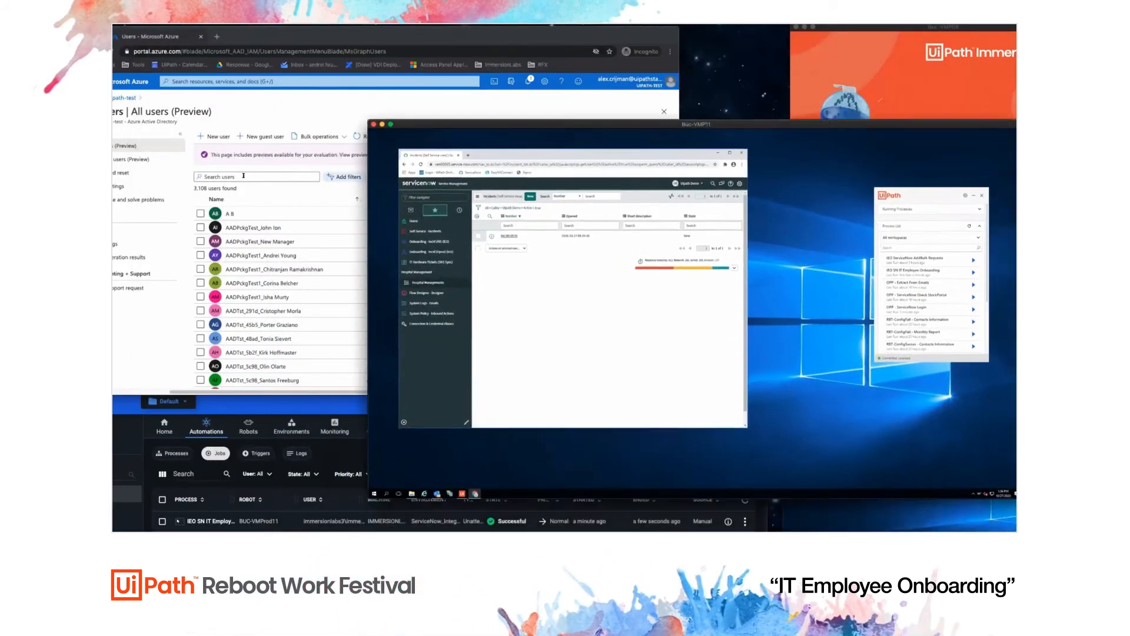
# Step: Open the 'hru' user's profile and verify IT Specialist title, IT department and Romania location
pyautogui.write('hru')
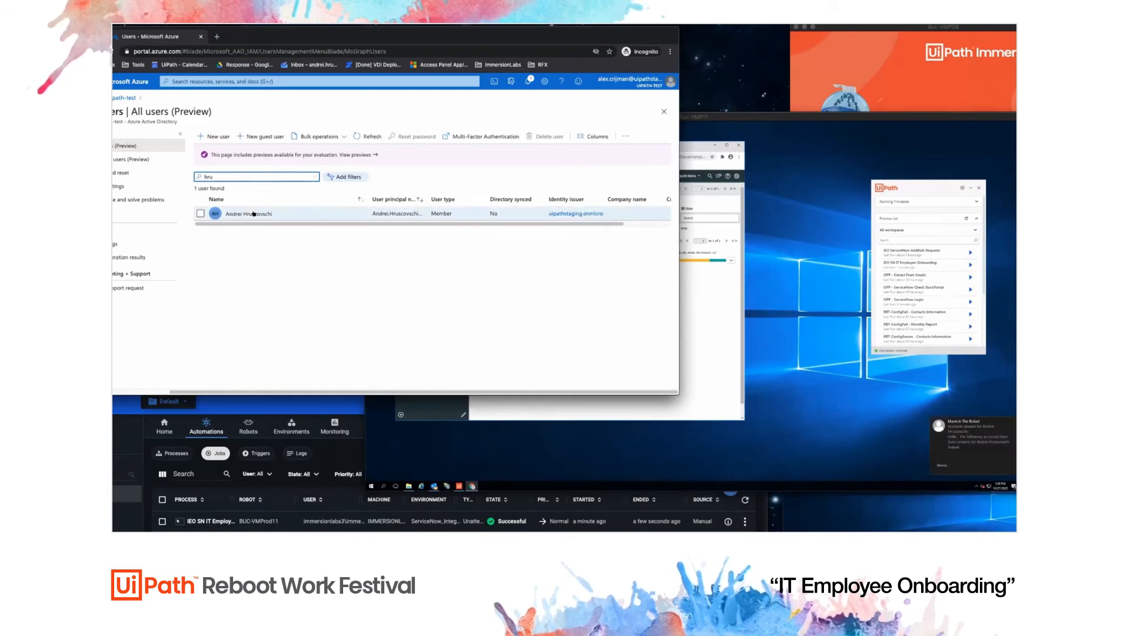
pyautogui.click(250, 213)
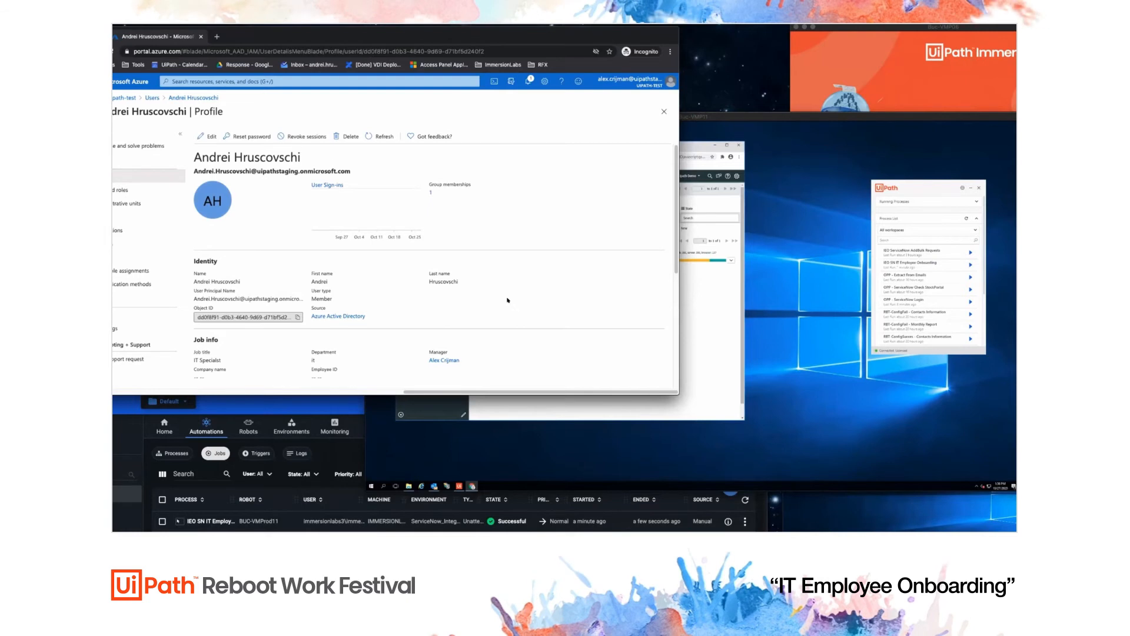
pyautogui.scroll(-3)
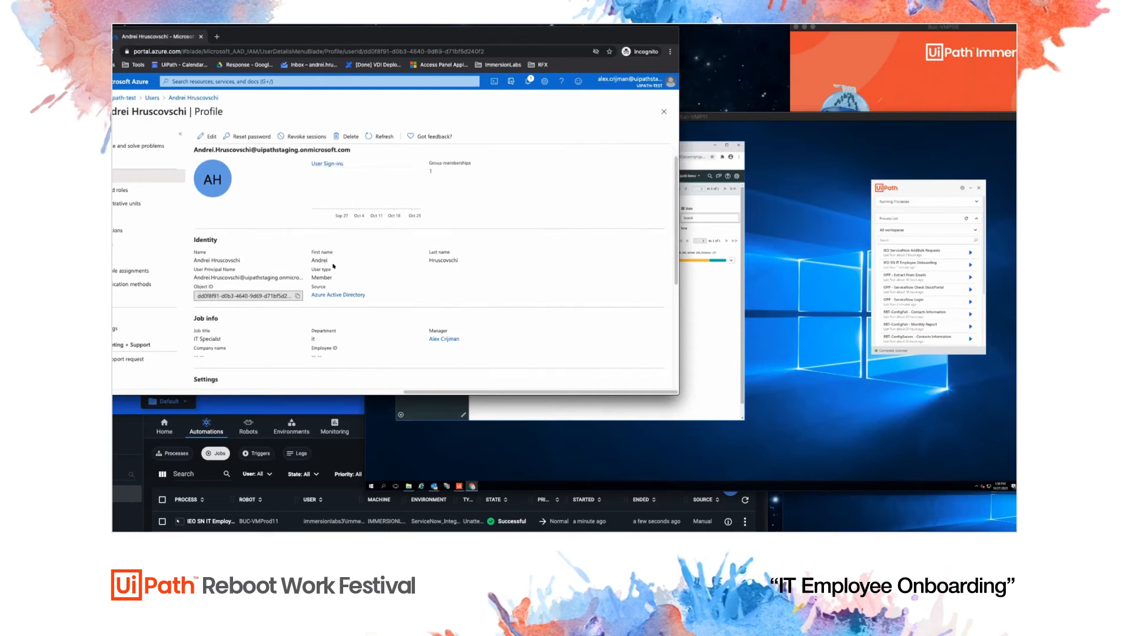
pyautogui.scroll(-3)
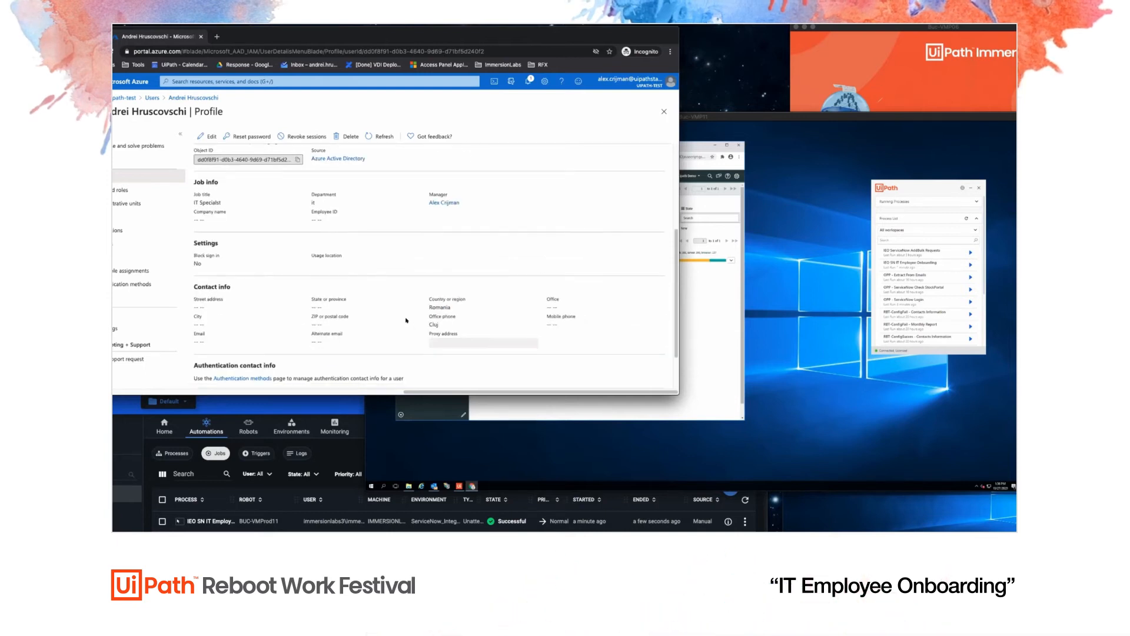
pyautogui.scroll(-3)
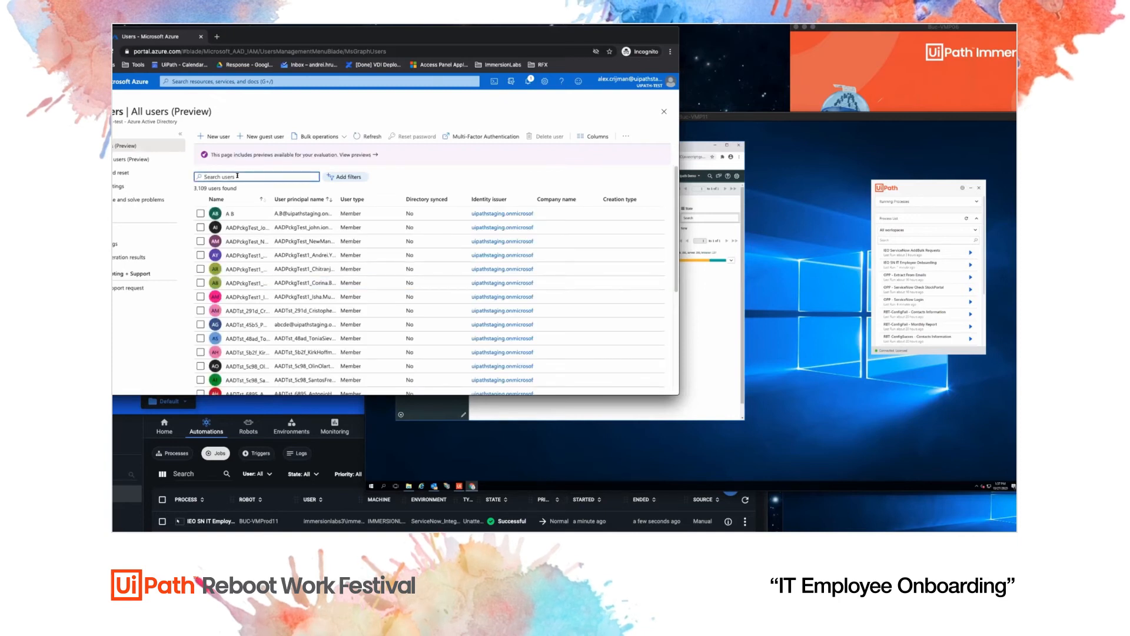
pyautogui.write('hru')
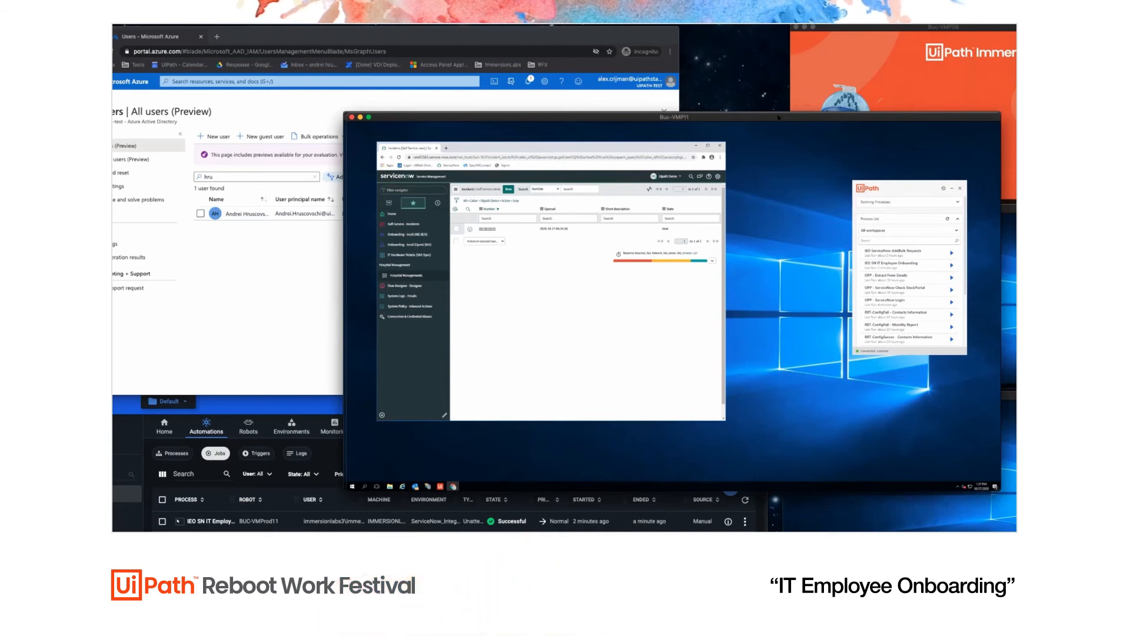
# Step: Bring the VM window forward and open New Employees.xlsx from the bulk-add folder
pyautogui.moveTo(683, 118); pyautogui.dragTo(604, 113)
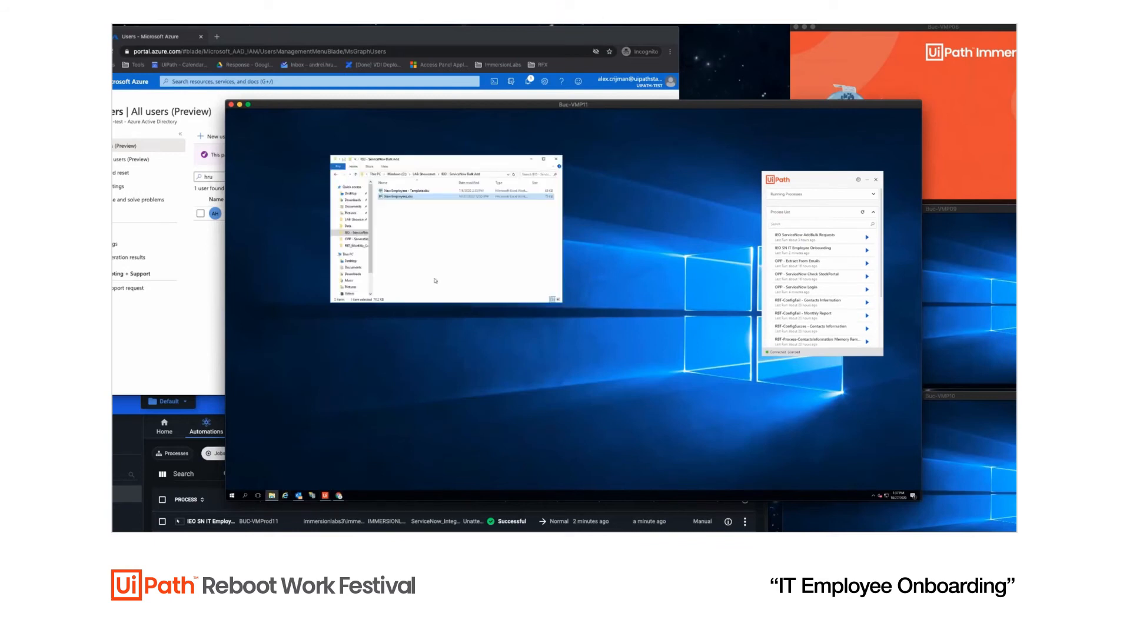
pyautogui.doubleClick(418, 193)
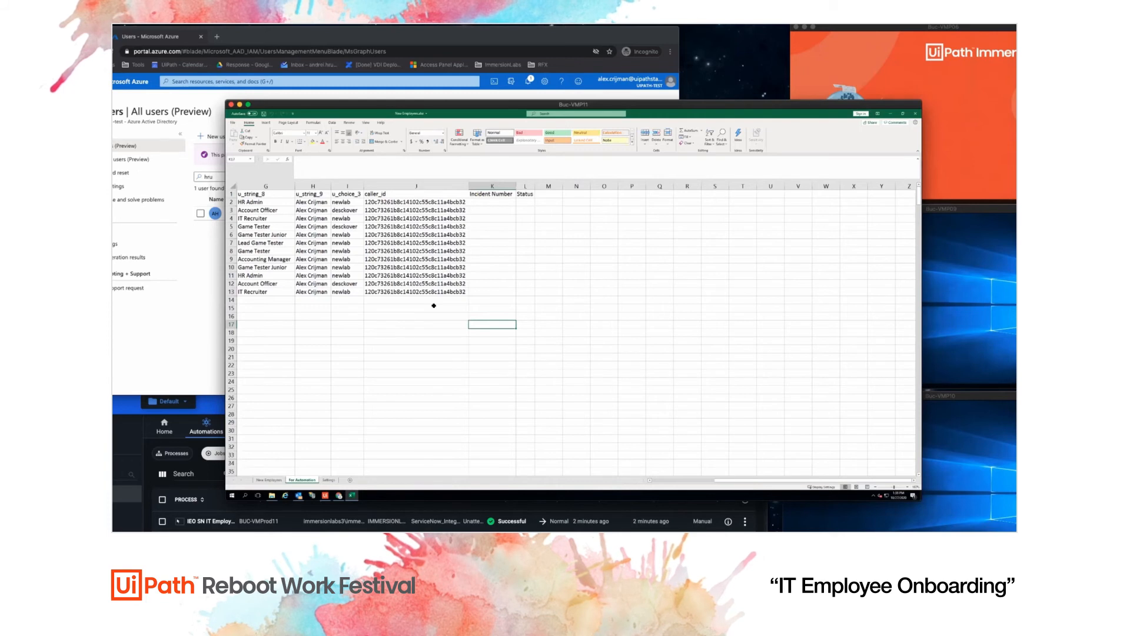
# Step: Switch to the New Employee sheet to review the twelve employee rows
pyautogui.click(269, 480)
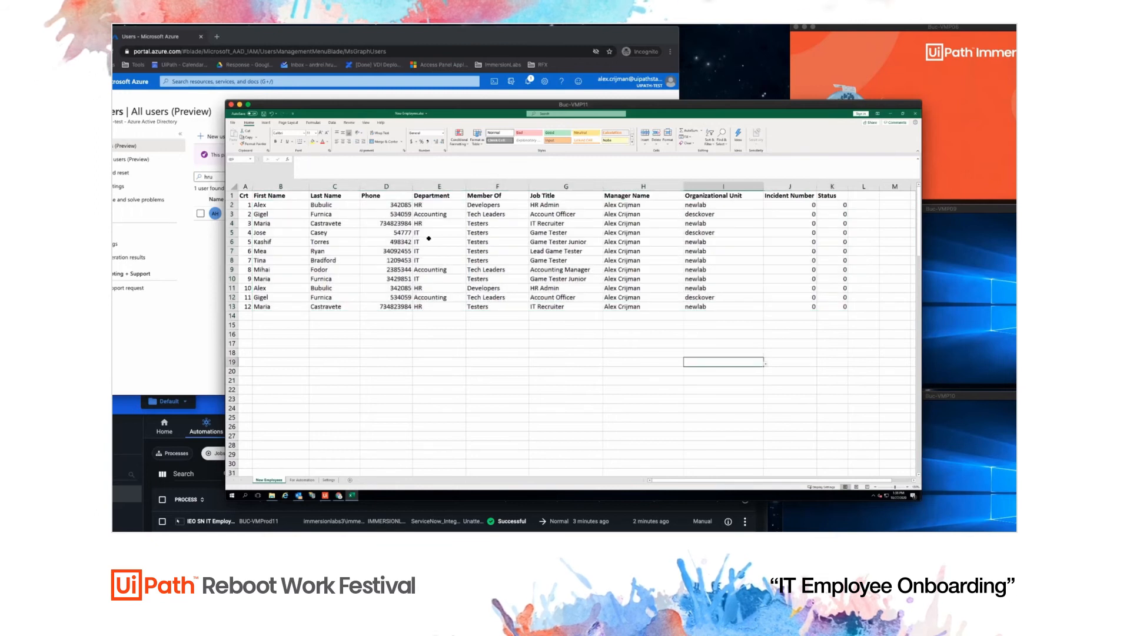
pyautogui.moveTo(588, 334)
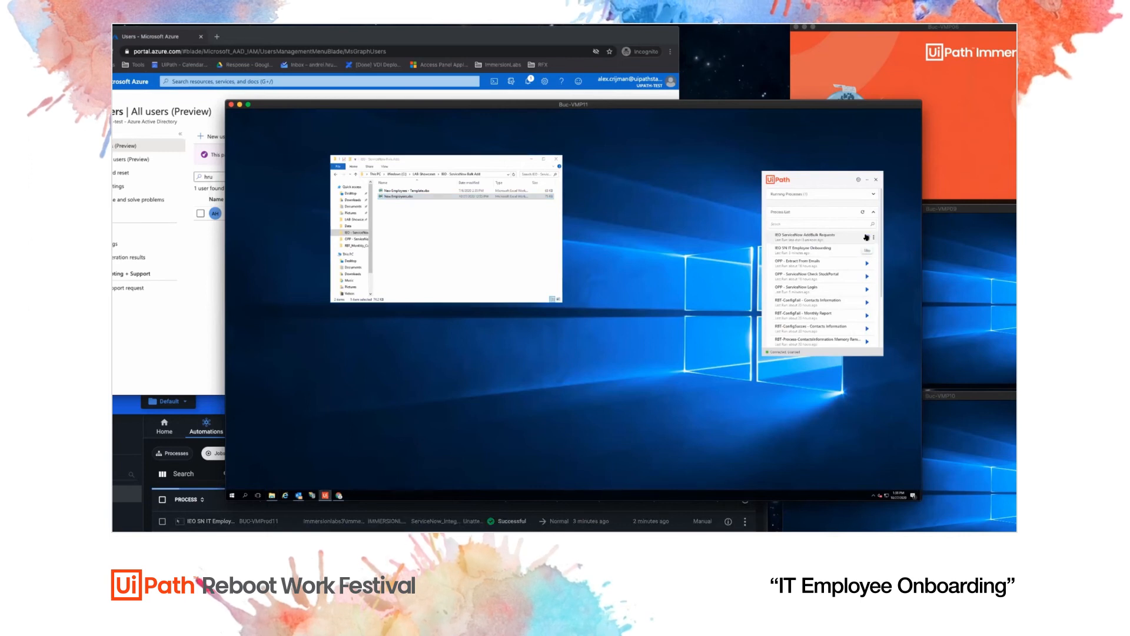
# Step: Start IEO ServiceNow AddBulk Requests and select New Employees.xlsx as its input file
pyautogui.click(866, 235)
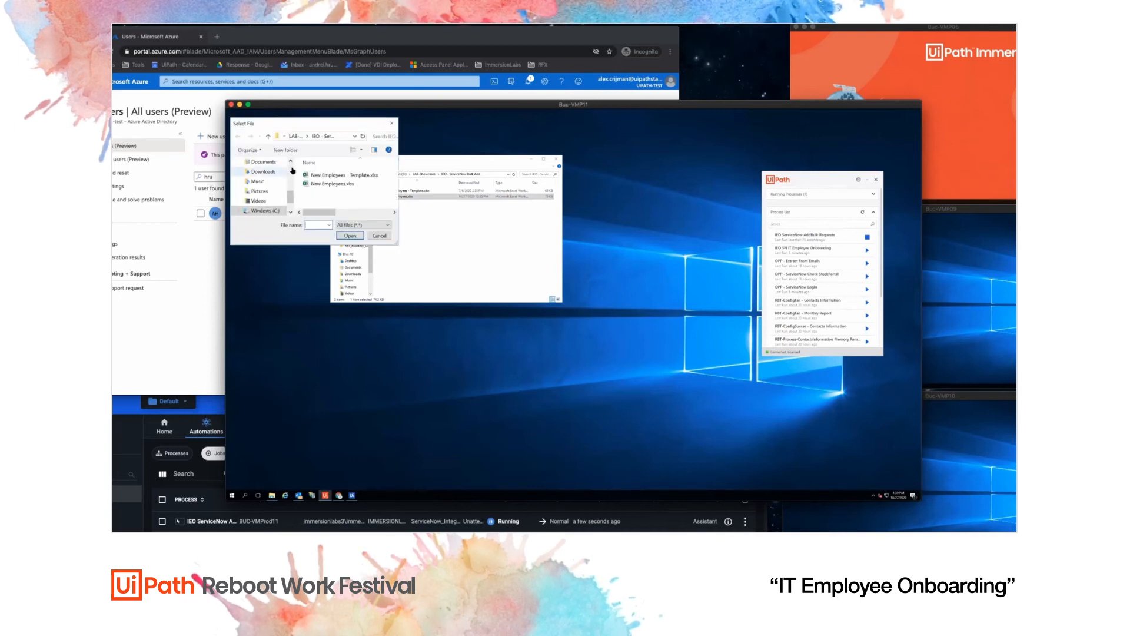
pyautogui.click(334, 183)
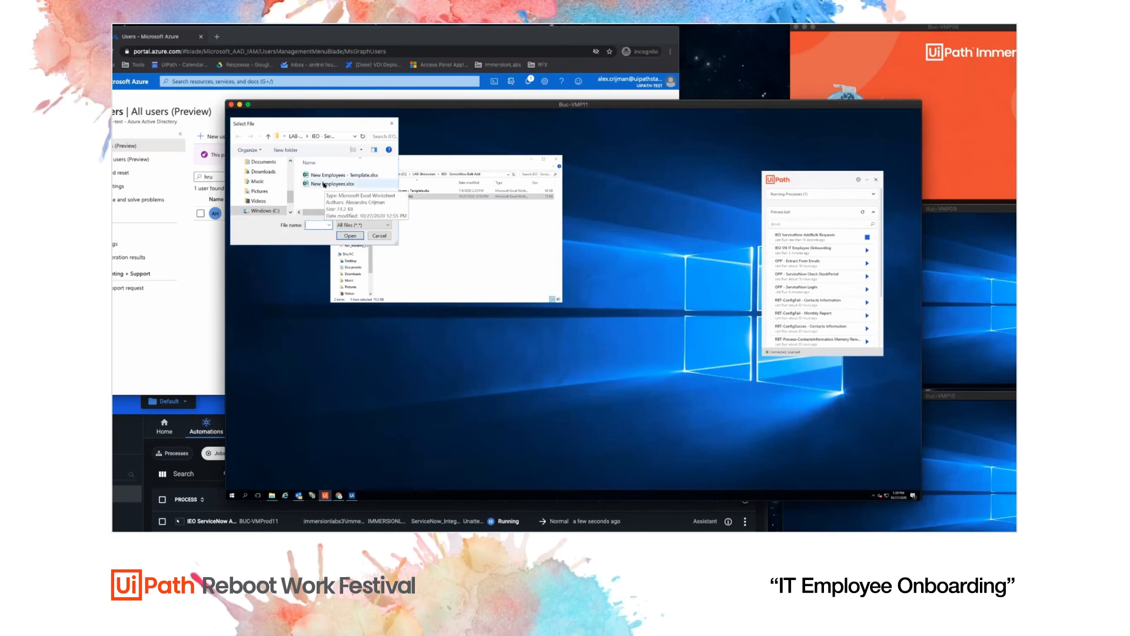
pyautogui.click(336, 183)
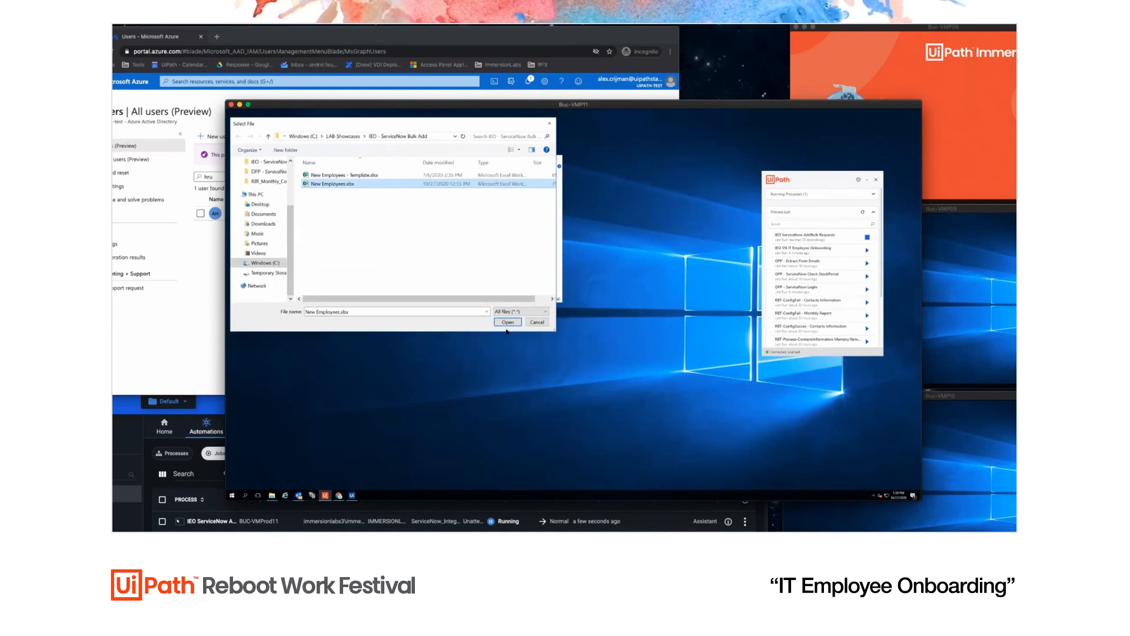
pyautogui.click(507, 322)
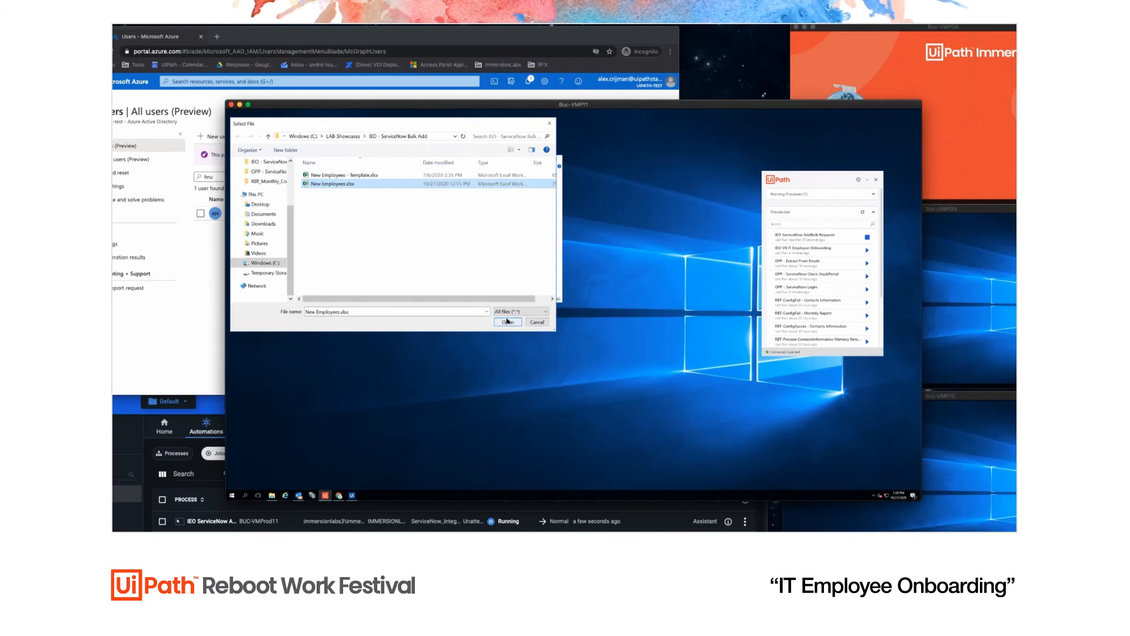
pyautogui.click(508, 321)
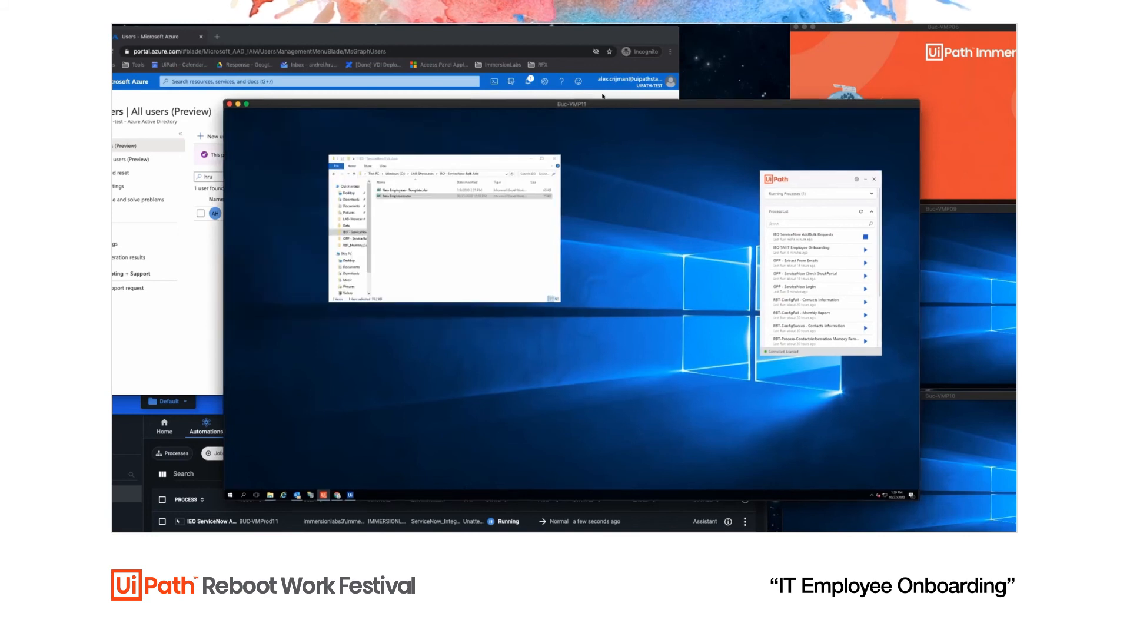